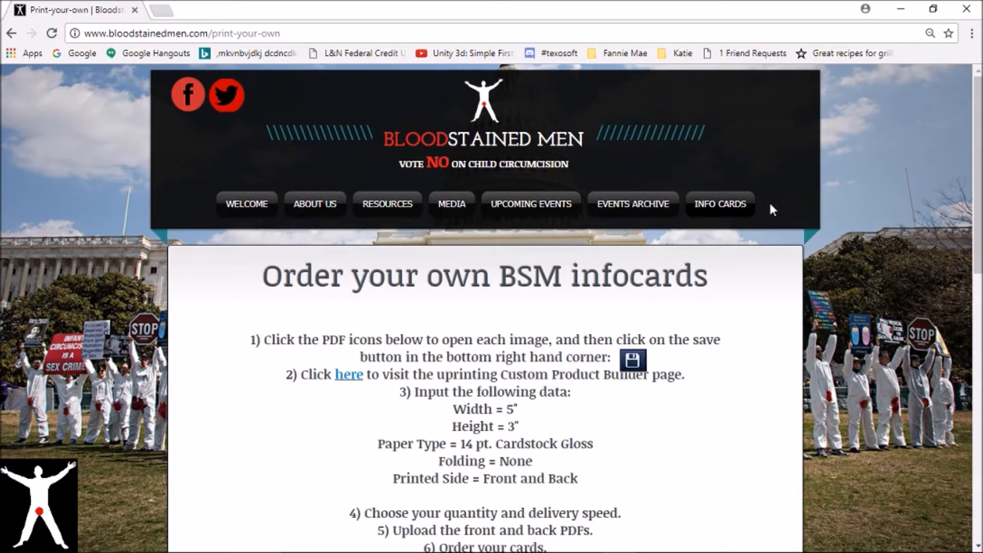
{"action": "mouse_move", "coordinate": [861, 328]}
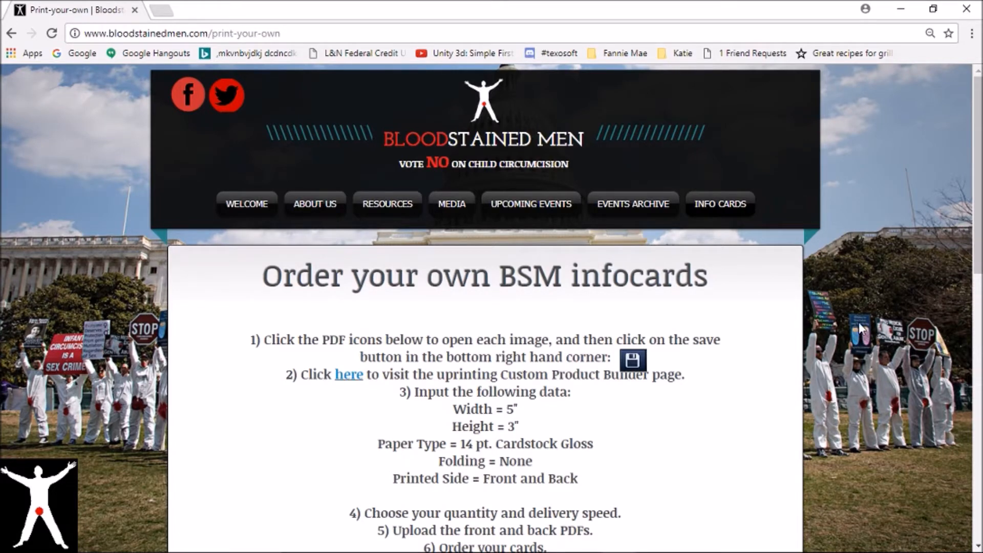
{"action": "mouse_move", "coordinate": [763, 263]}
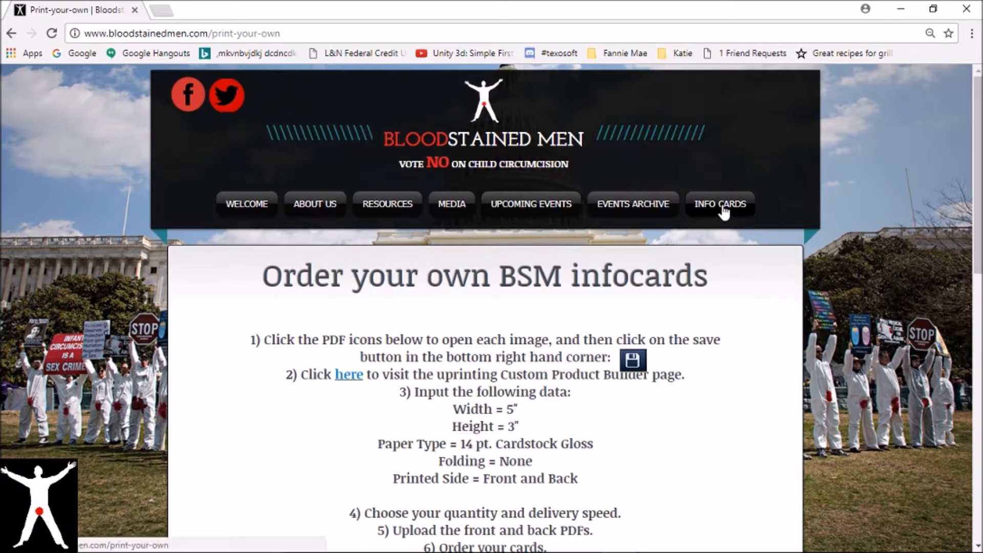
Scroll the print-your-own page down to the infocard images with PDF download icons.
{"action": "scroll", "scroll_direction": "down", "scroll_amount": 3}
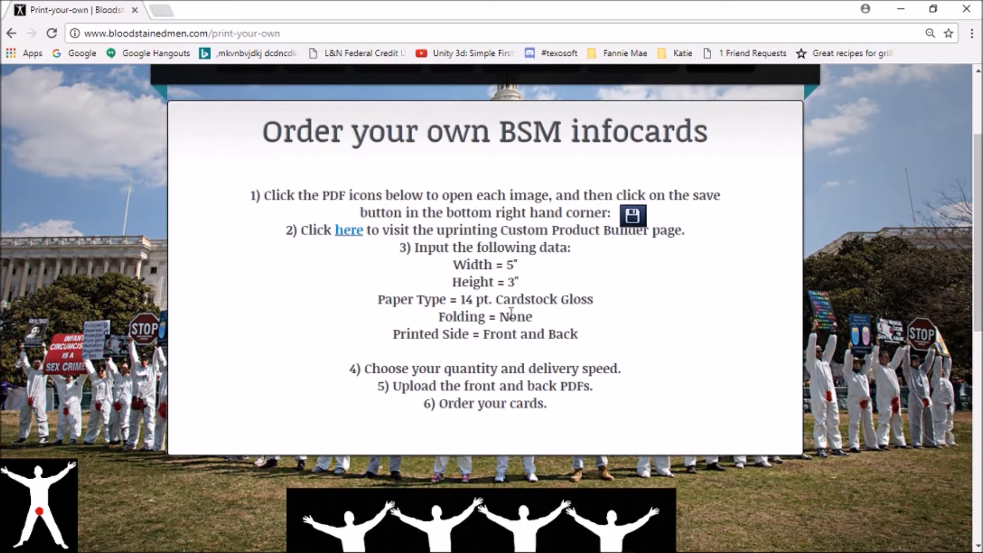
{"action": "mouse_move", "coordinate": [881, 316]}
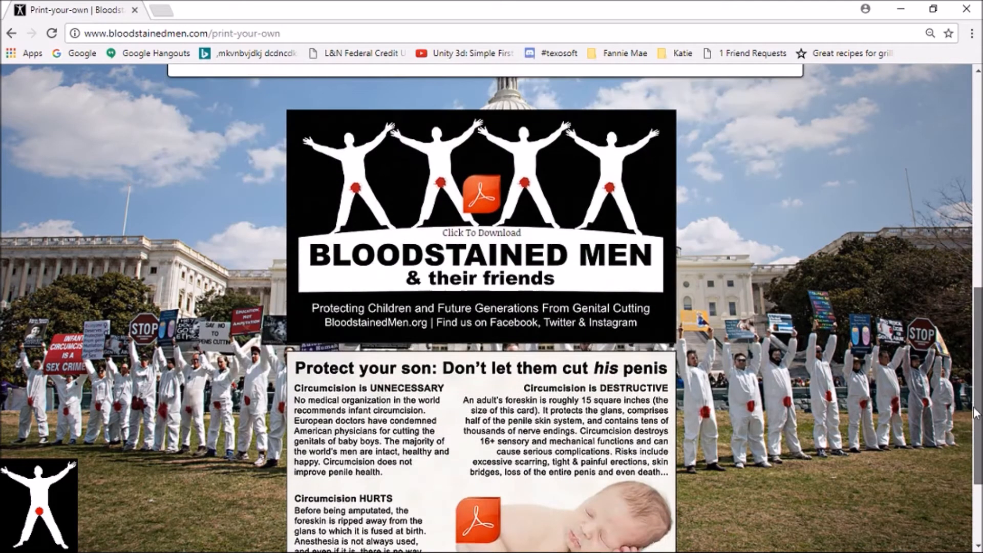
{"action": "scroll", "scroll_direction": "down", "scroll_amount": 3}
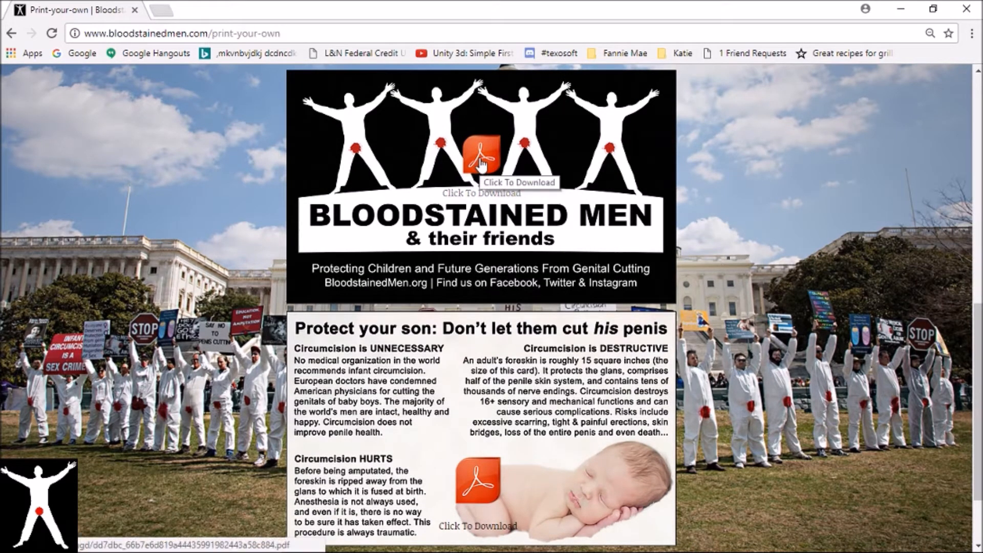
View the front infocard PDF and cancel saving it, since the file already exists.
{"action": "left_click", "coordinate": [481, 151]}
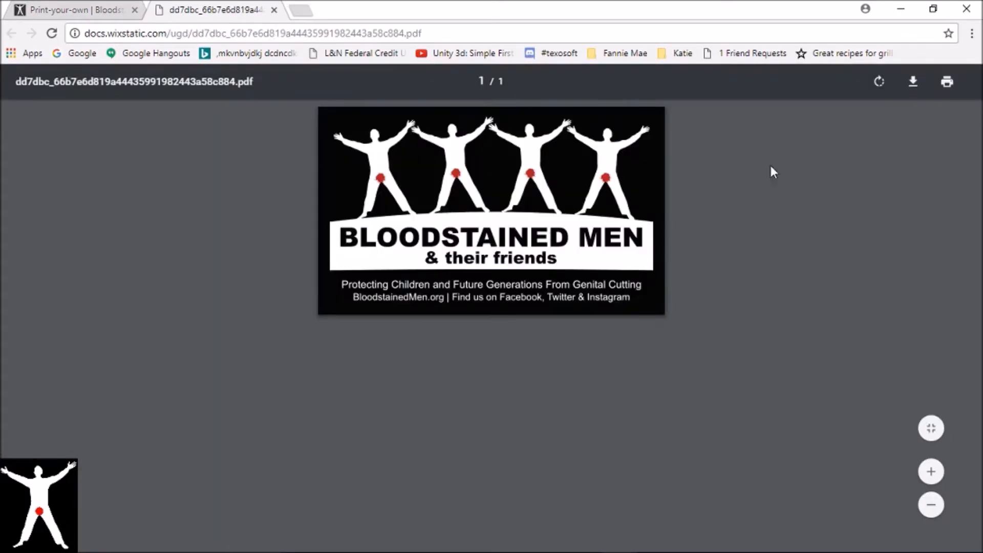
{"action": "mouse_move", "coordinate": [912, 82]}
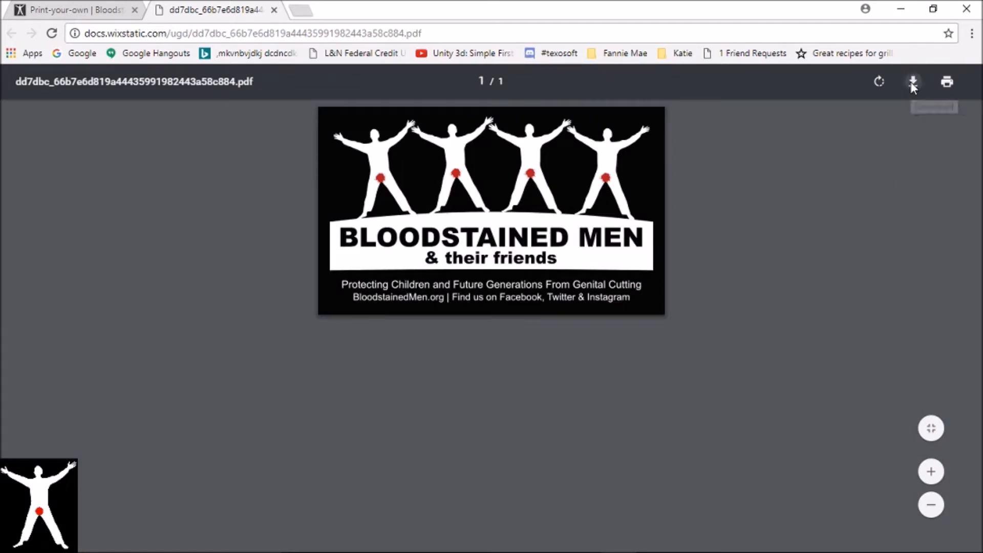
{"action": "left_click", "coordinate": [914, 81]}
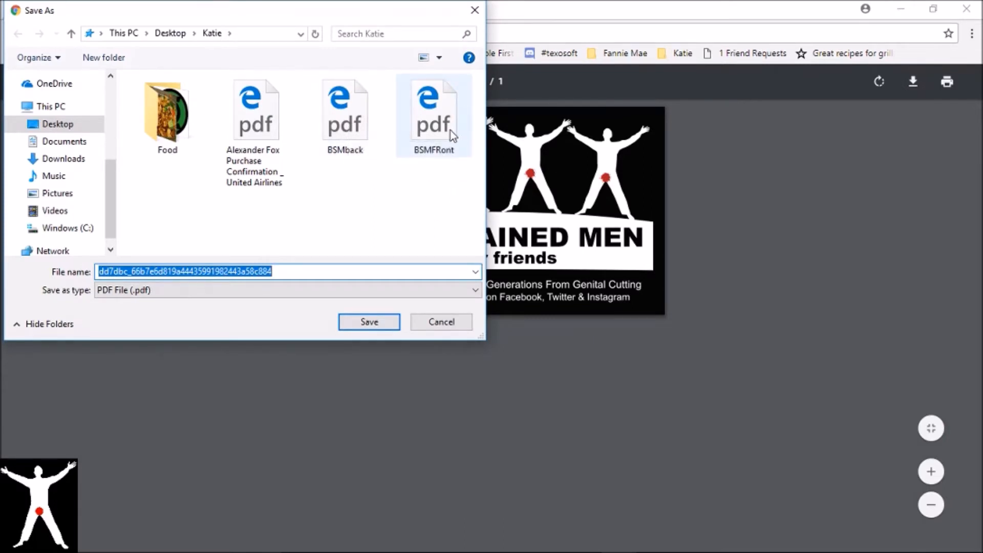
{"action": "left_click", "coordinate": [344, 117]}
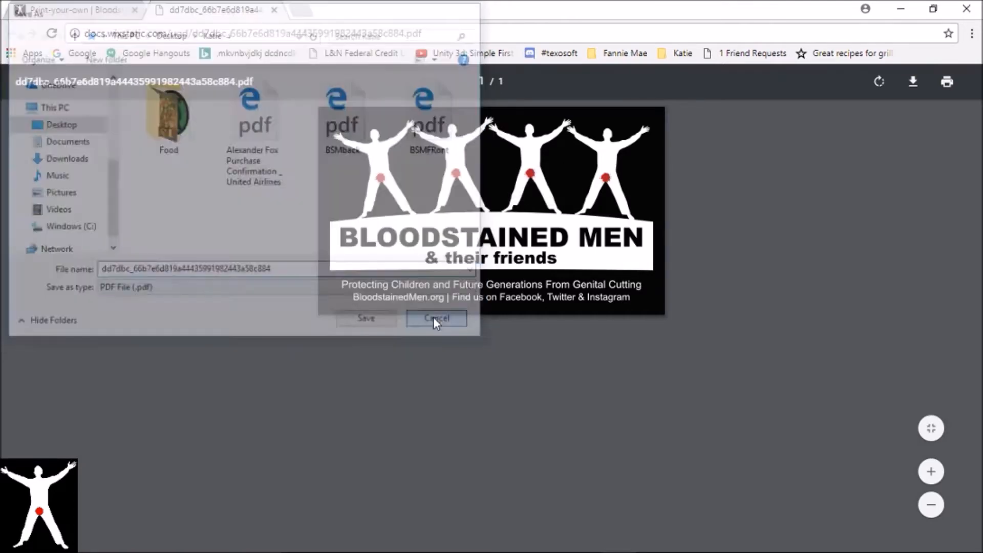
{"action": "left_click", "coordinate": [436, 318]}
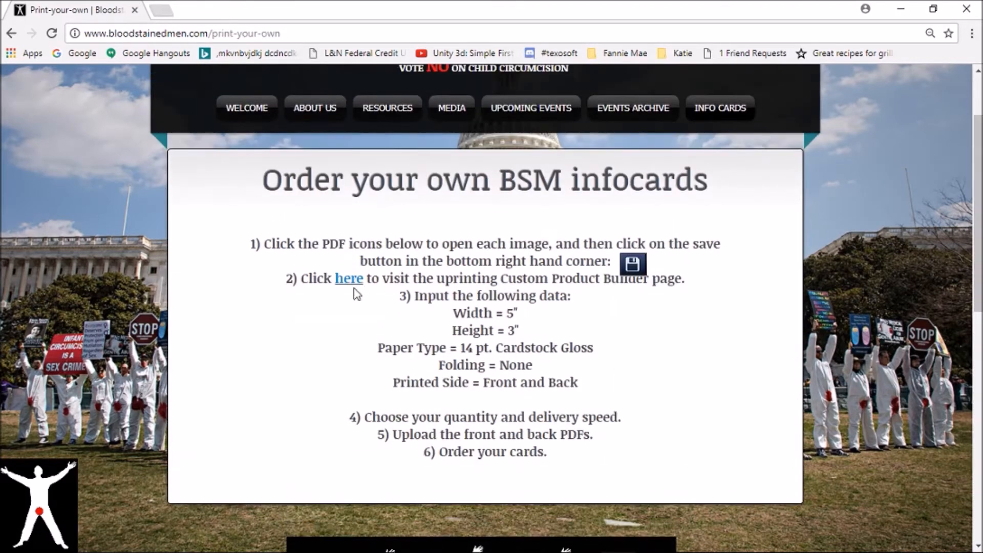
Follow the step 2 'here' link to UPrinting's Custom Product Builder.
{"action": "left_click", "coordinate": [349, 279]}
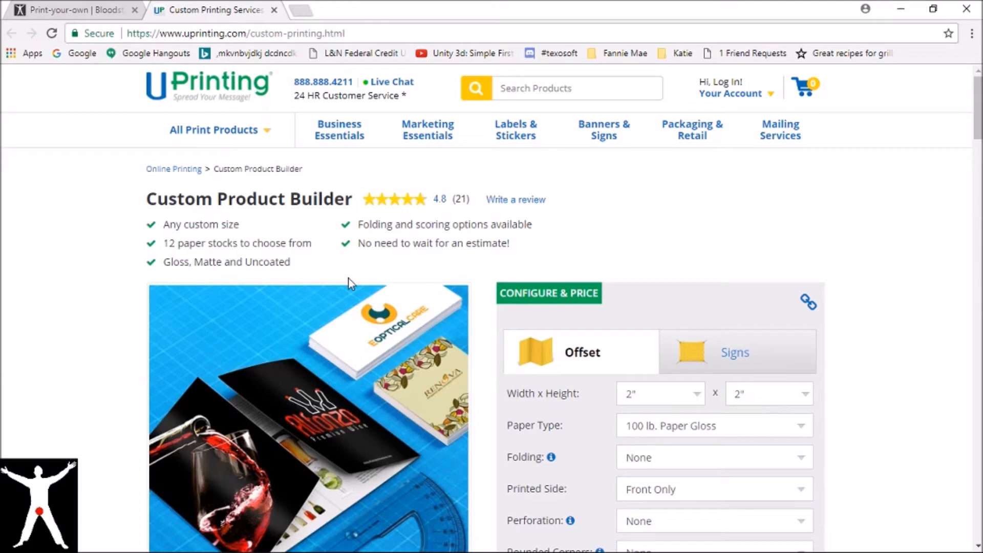
{"action": "mouse_move", "coordinate": [727, 248]}
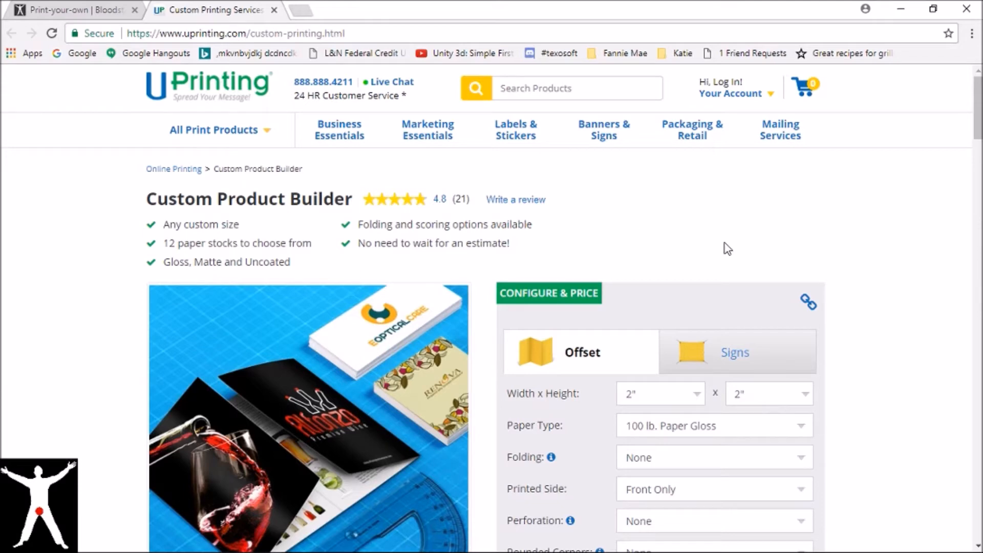
Set the card size to 5" x 3" on 14 pt. Cardstock Gloss paper.
{"action": "scroll", "scroll_direction": "down", "scroll_amount": 3}
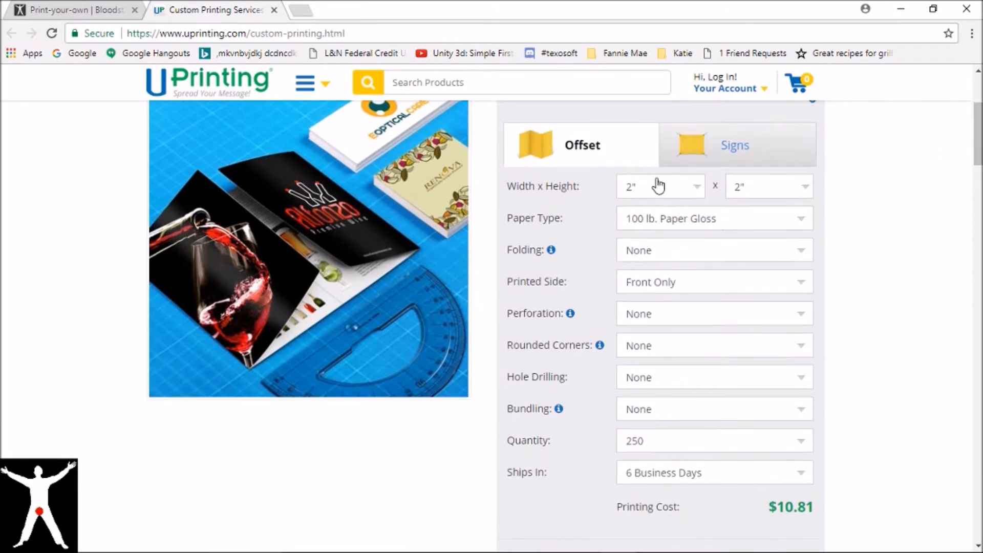
{"action": "mouse_move", "coordinate": [680, 191]}
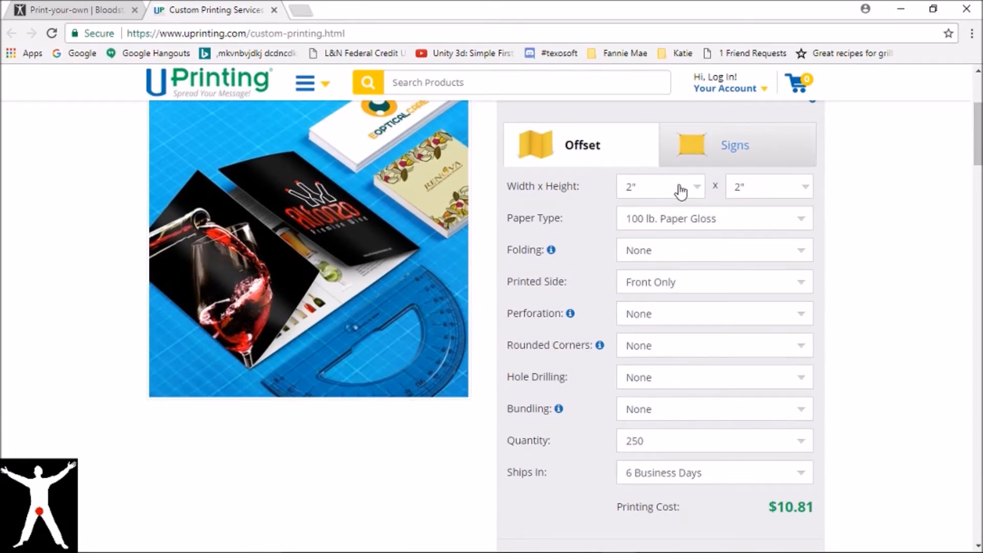
{"action": "left_click", "coordinate": [660, 187]}
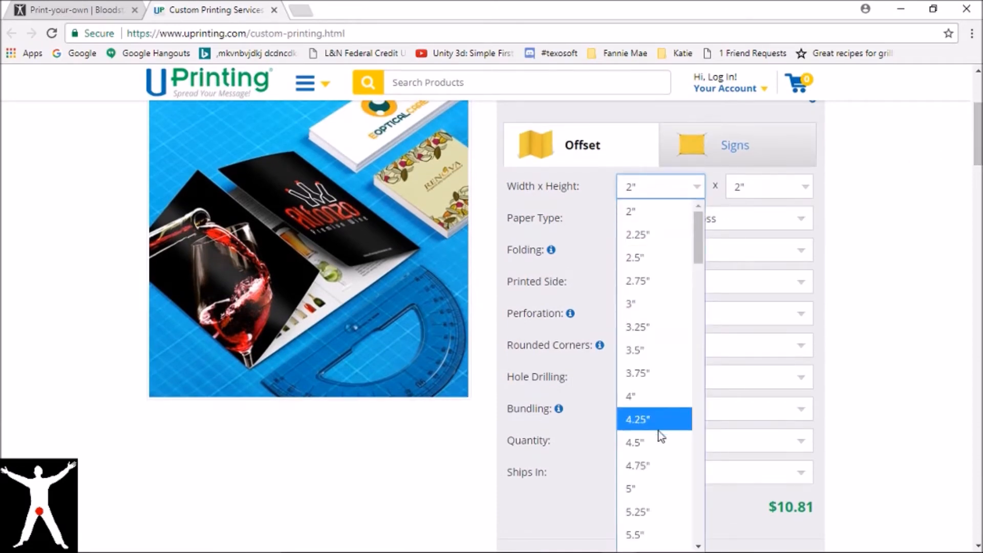
{"action": "left_click", "coordinate": [630, 488]}
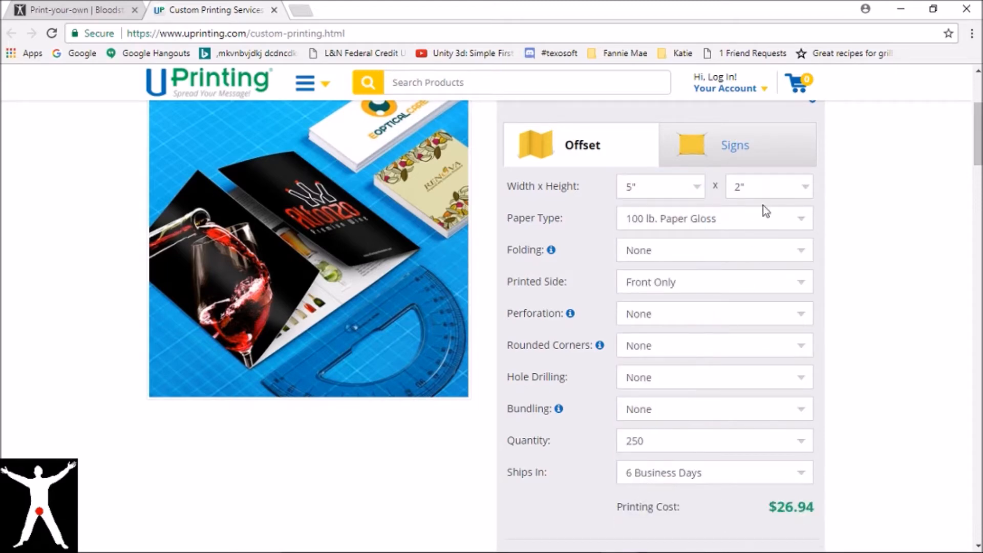
{"action": "left_click", "coordinate": [768, 186]}
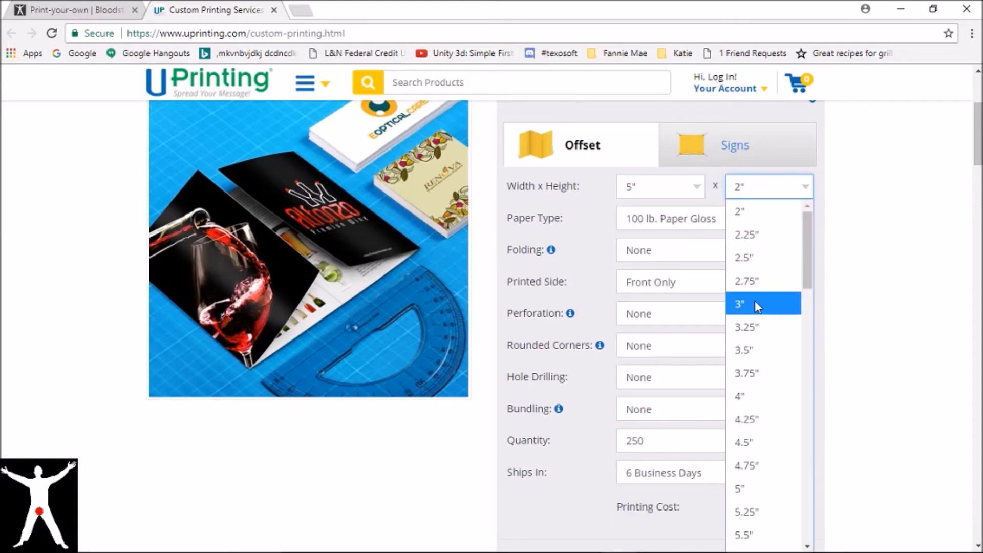
{"action": "left_click", "coordinate": [741, 304]}
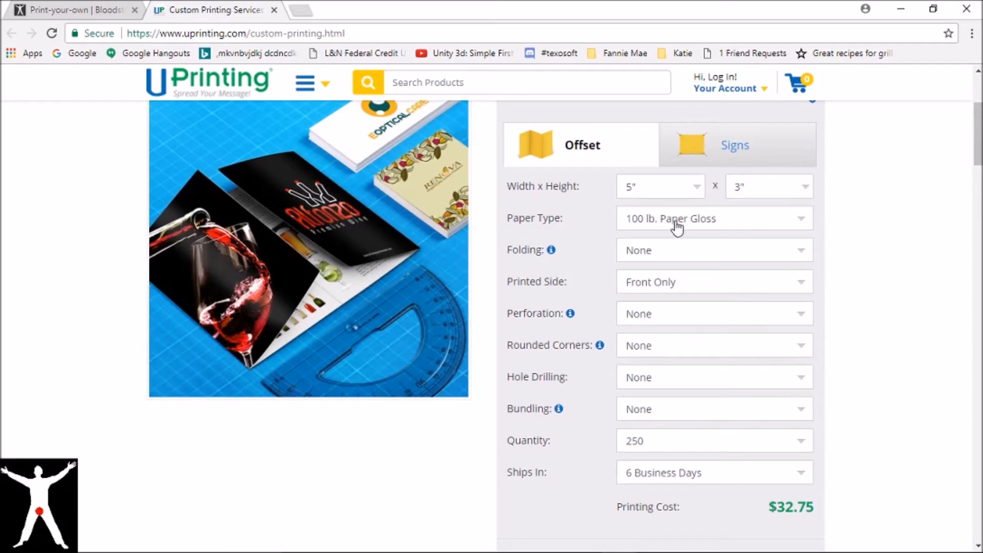
{"action": "left_click", "coordinate": [713, 218]}
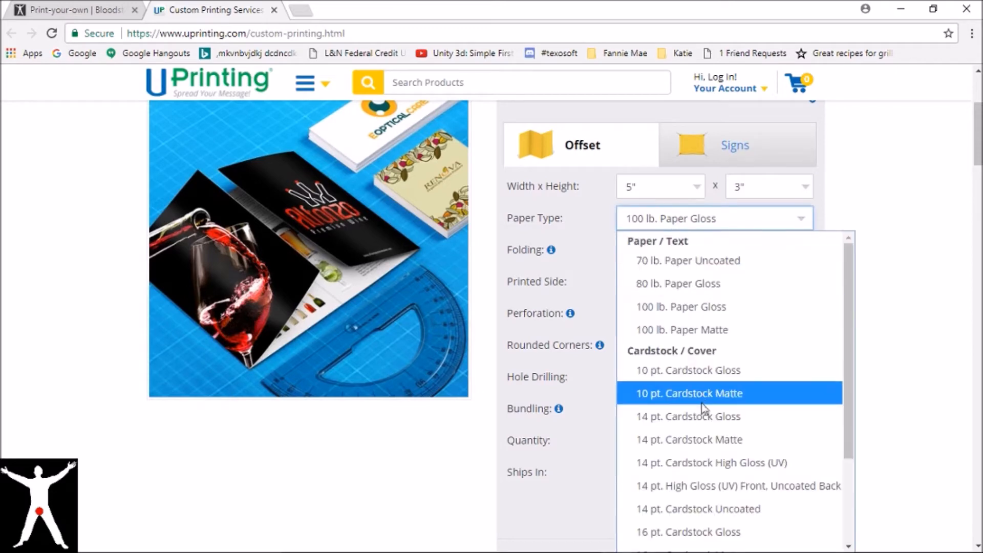
{"action": "left_click", "coordinate": [688, 416]}
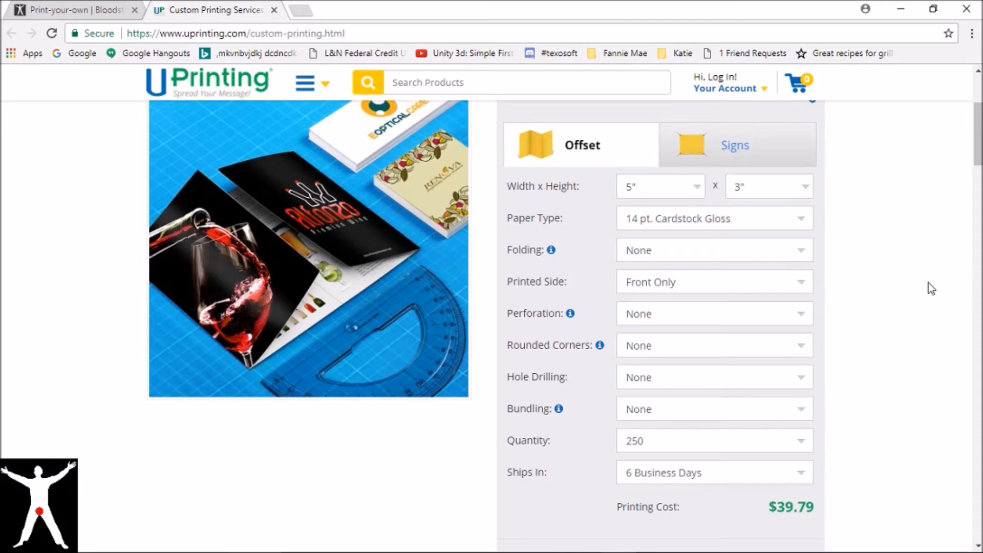
{"action": "mouse_move", "coordinate": [894, 290]}
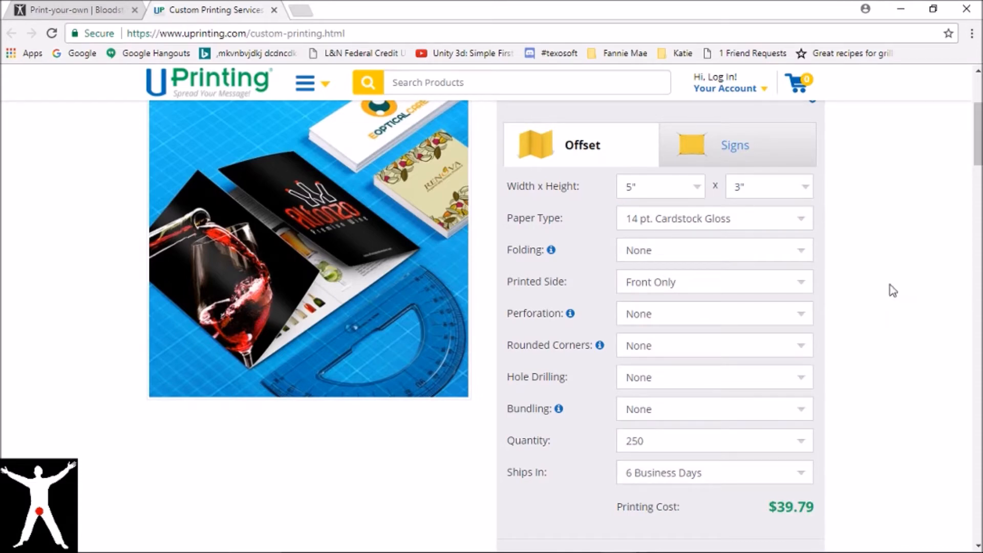
{"action": "mouse_move", "coordinate": [831, 306]}
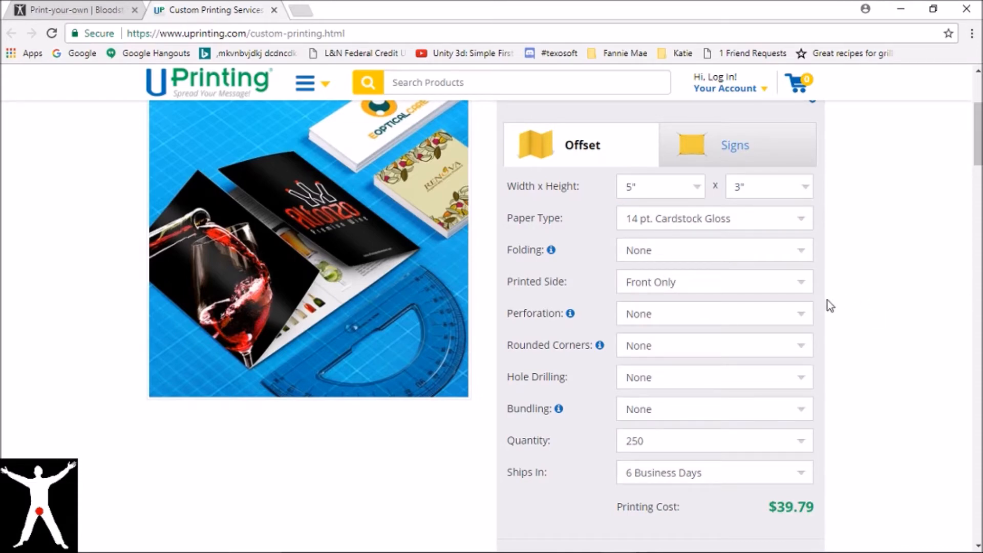
Choose front-and-back printing and a quantity of 1,000.
{"action": "left_click", "coordinate": [713, 282]}
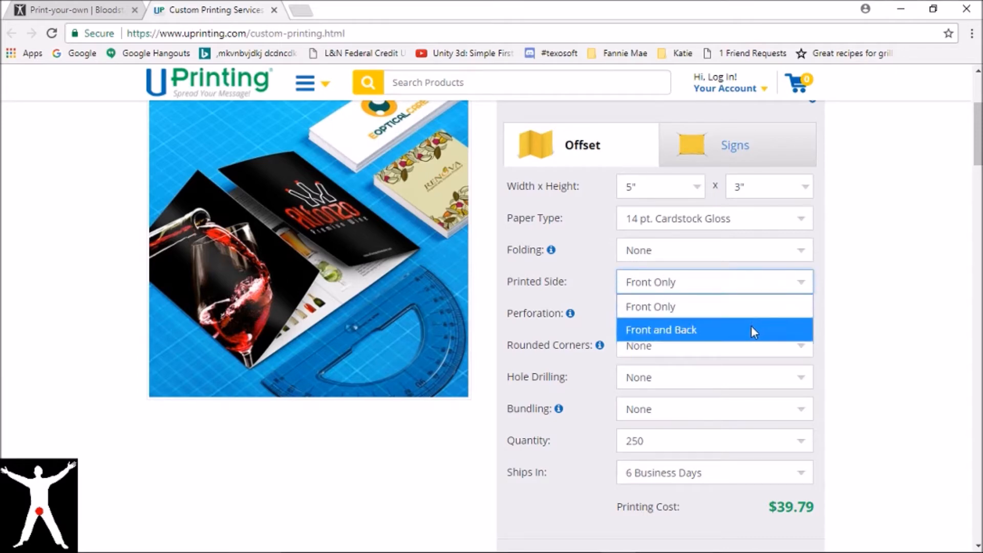
{"action": "left_click", "coordinate": [661, 330]}
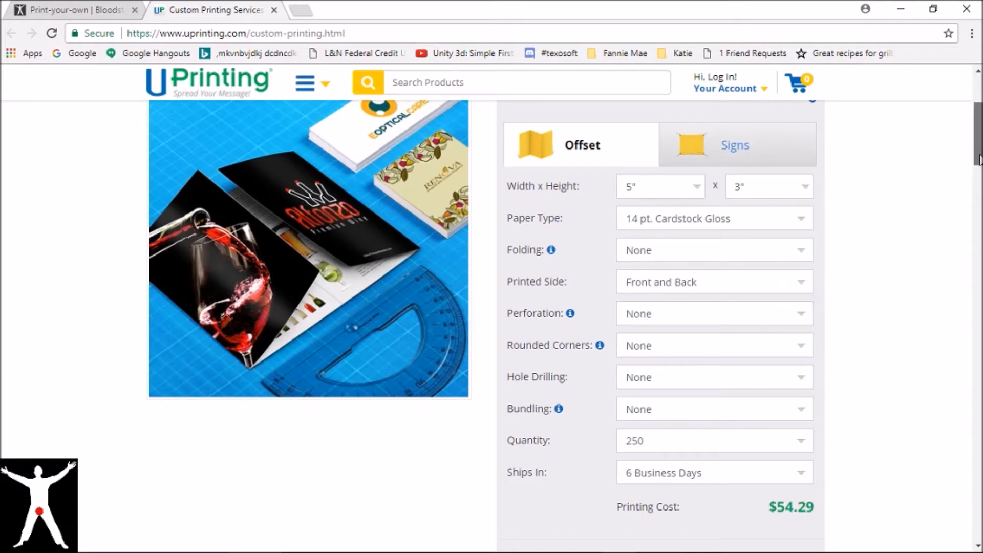
{"action": "scroll", "scroll_direction": "down", "scroll_amount": 3}
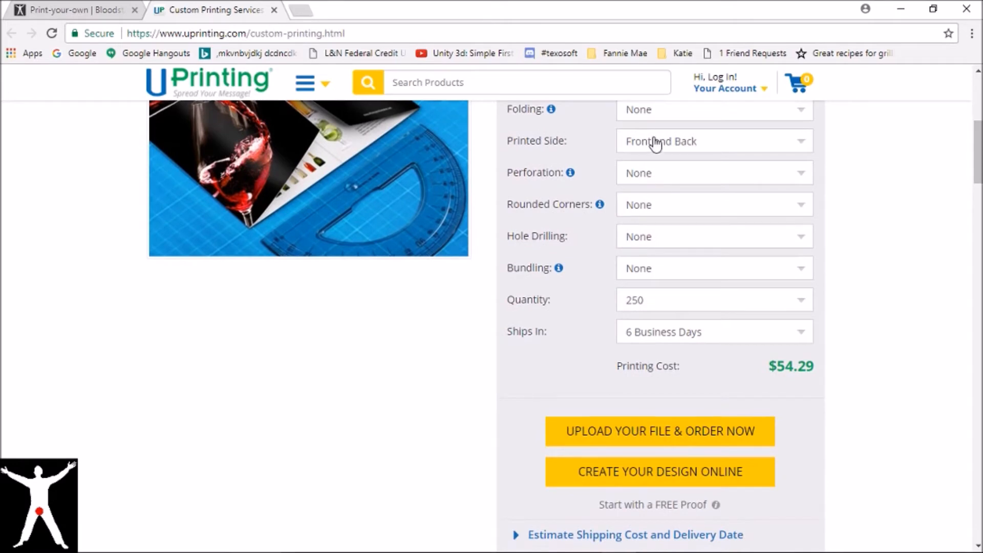
{"action": "mouse_move", "coordinate": [570, 312]}
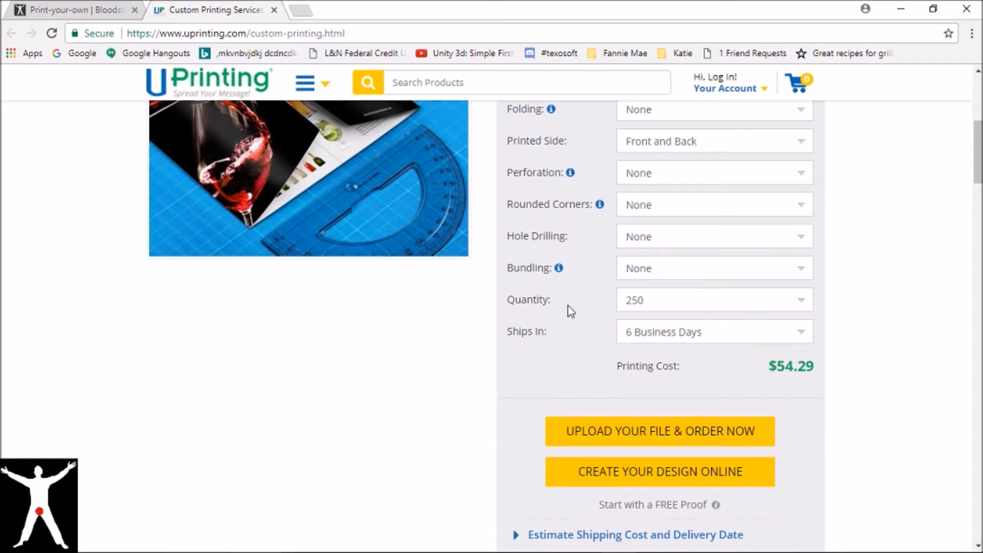
{"action": "mouse_move", "coordinate": [655, 311]}
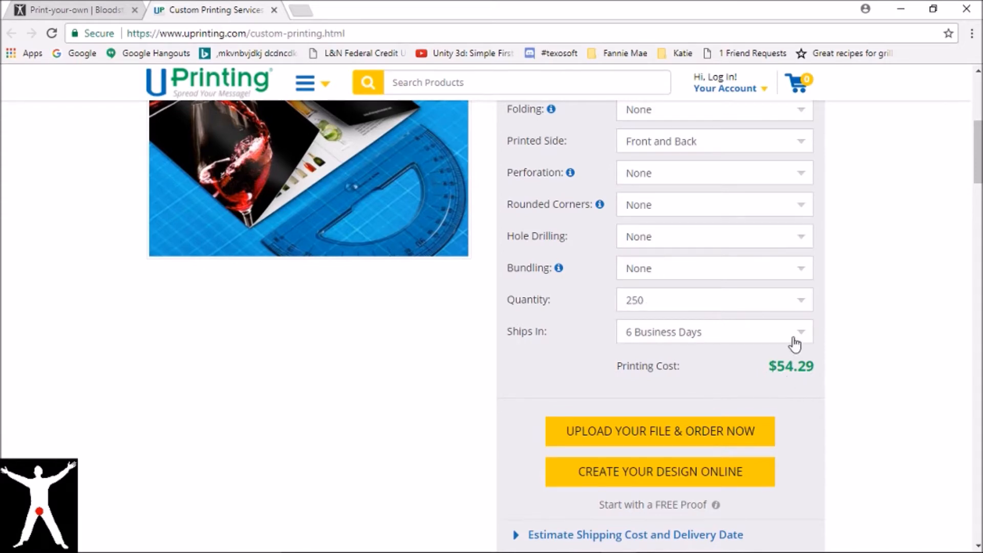
{"action": "left_click", "coordinate": [713, 300]}
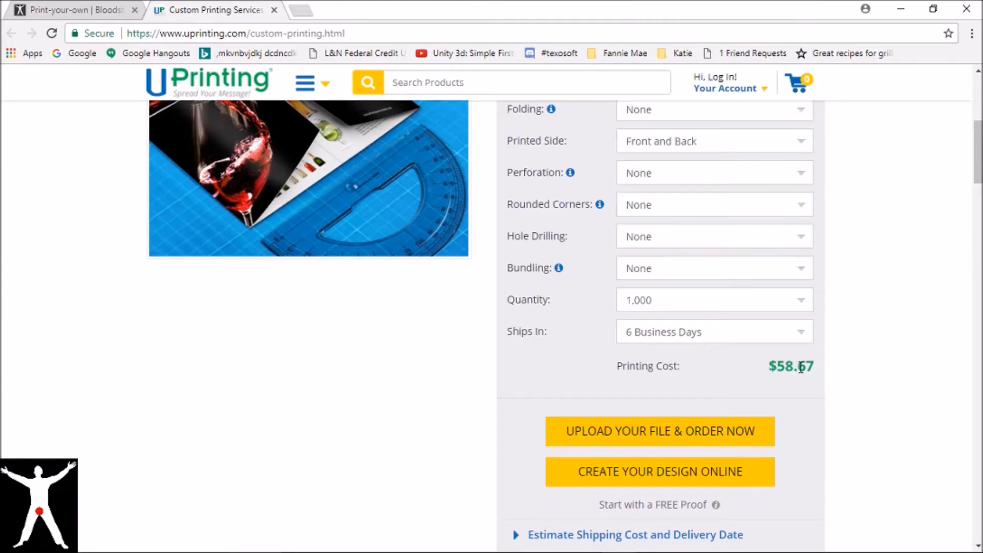
{"action": "mouse_move", "coordinate": [837, 367]}
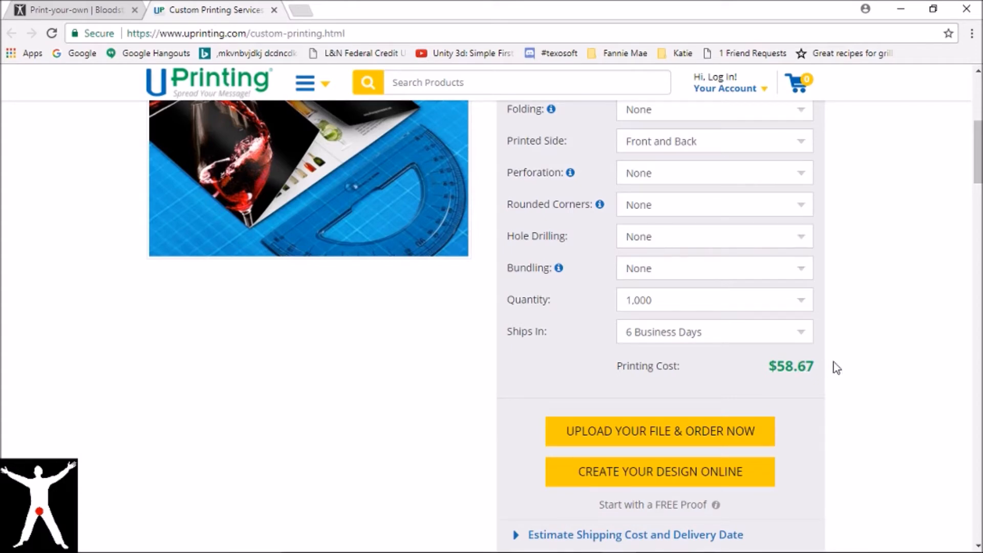
{"action": "mouse_move", "coordinate": [705, 434]}
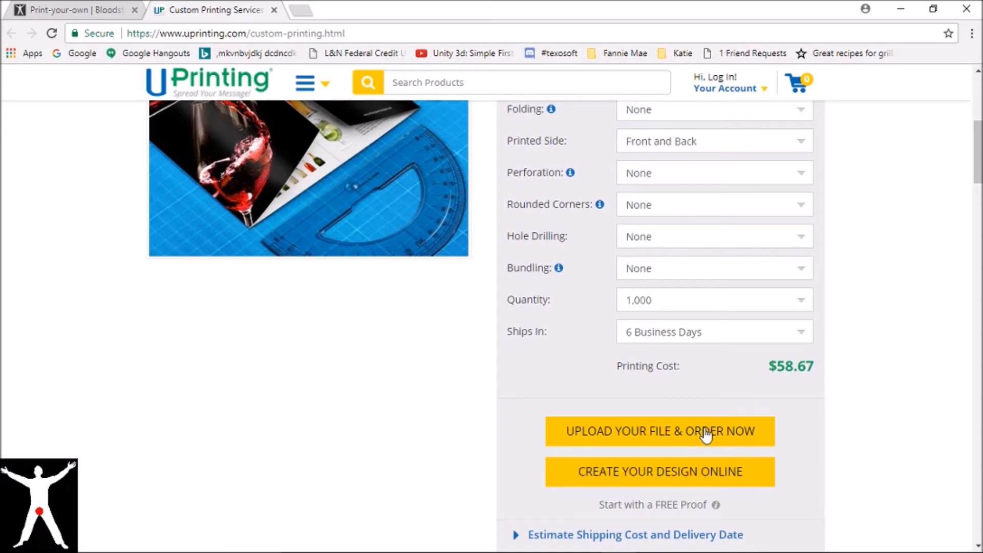
Upload BSMFRont.pdf from the computer as the front side artwork.
{"action": "left_click", "coordinate": [659, 431]}
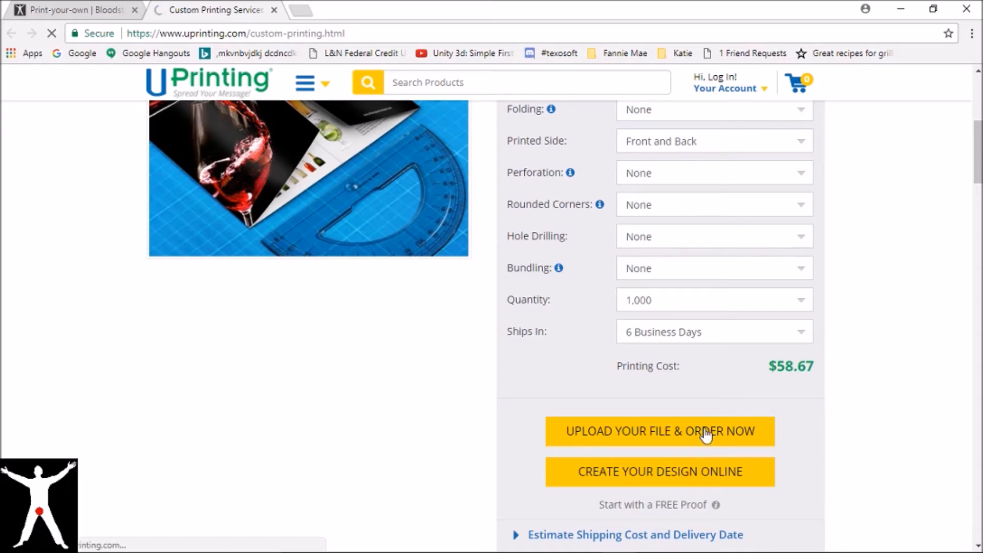
{"action": "left_click", "coordinate": [659, 431]}
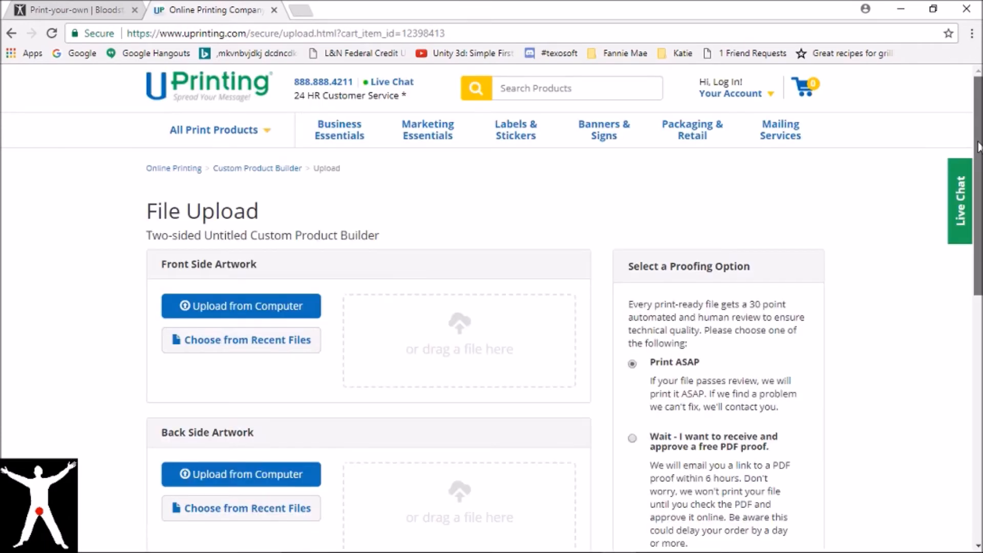
{"action": "scroll", "scroll_direction": "down", "scroll_amount": 3}
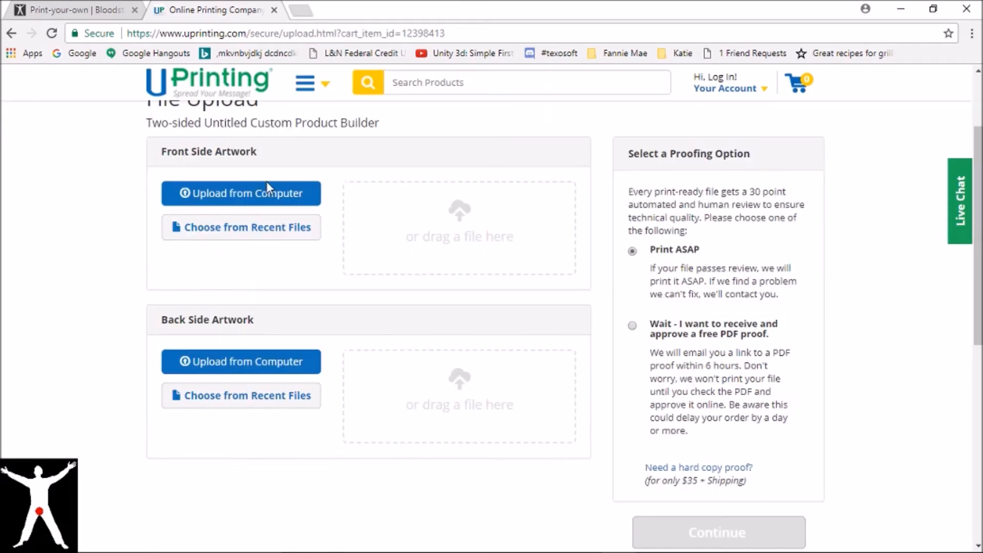
{"action": "mouse_move", "coordinate": [225, 330]}
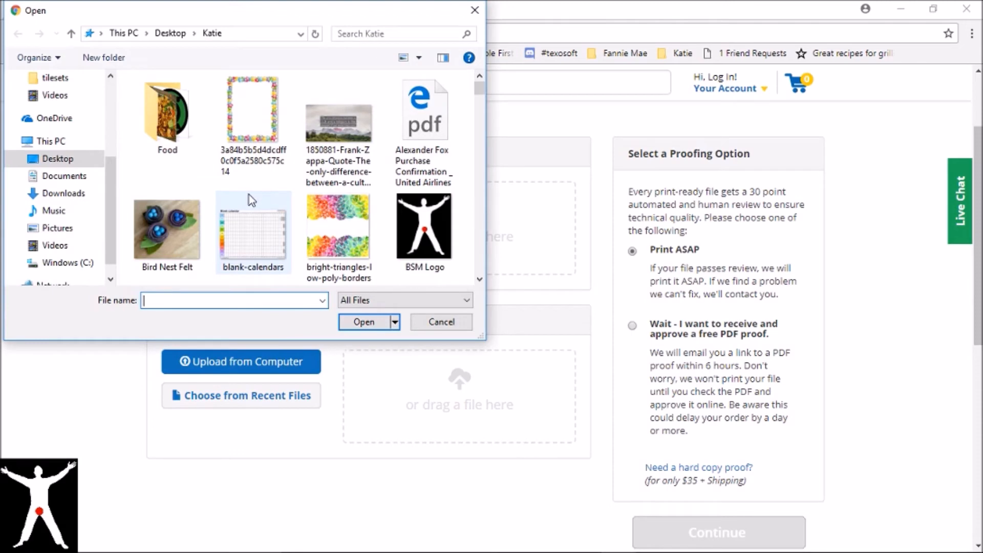
{"action": "left_click", "coordinate": [402, 33]}
{"action": "type", "text": "bsm"}
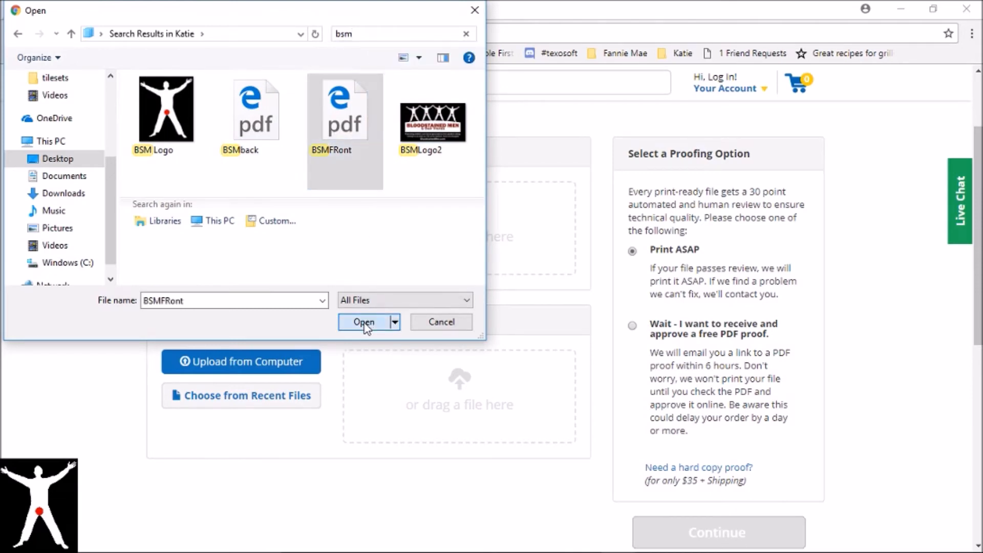
{"action": "left_click", "coordinate": [363, 322]}
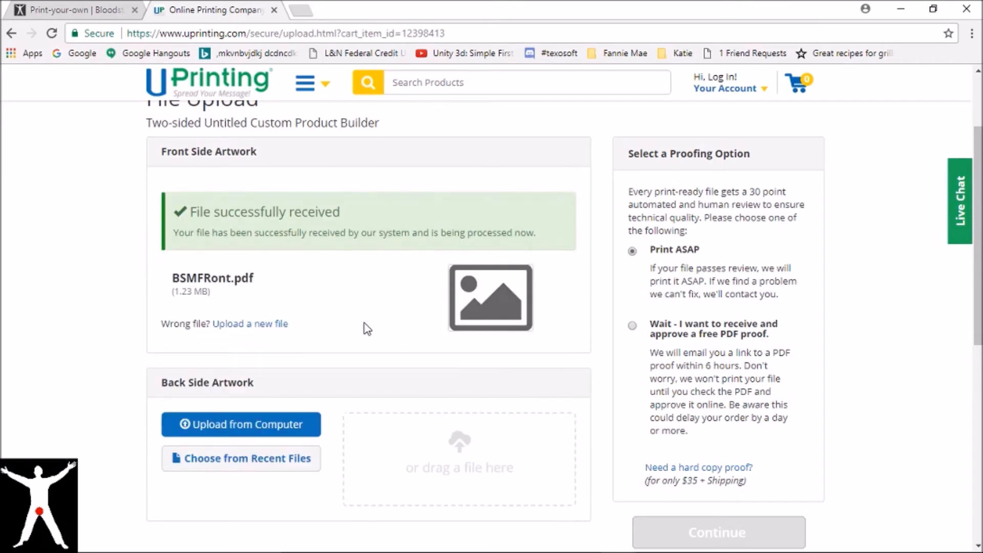
{"action": "mouse_move", "coordinate": [337, 256]}
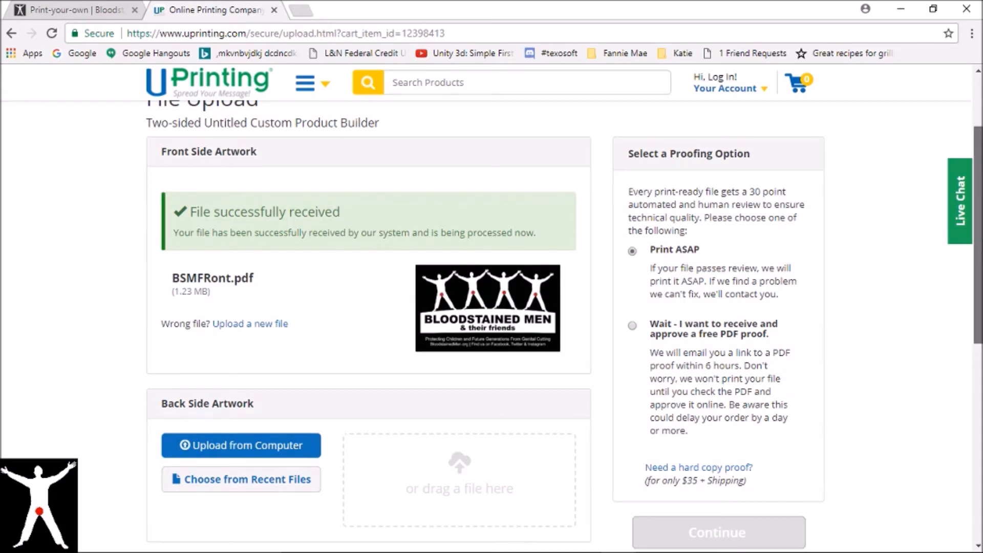
{"action": "scroll", "scroll_direction": "down", "scroll_amount": 3}
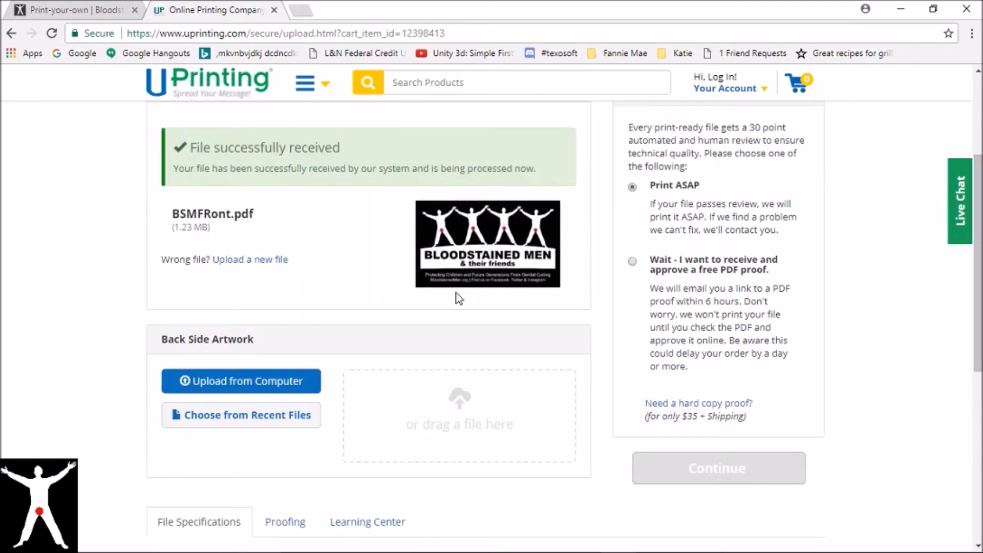
{"action": "mouse_move", "coordinate": [301, 381]}
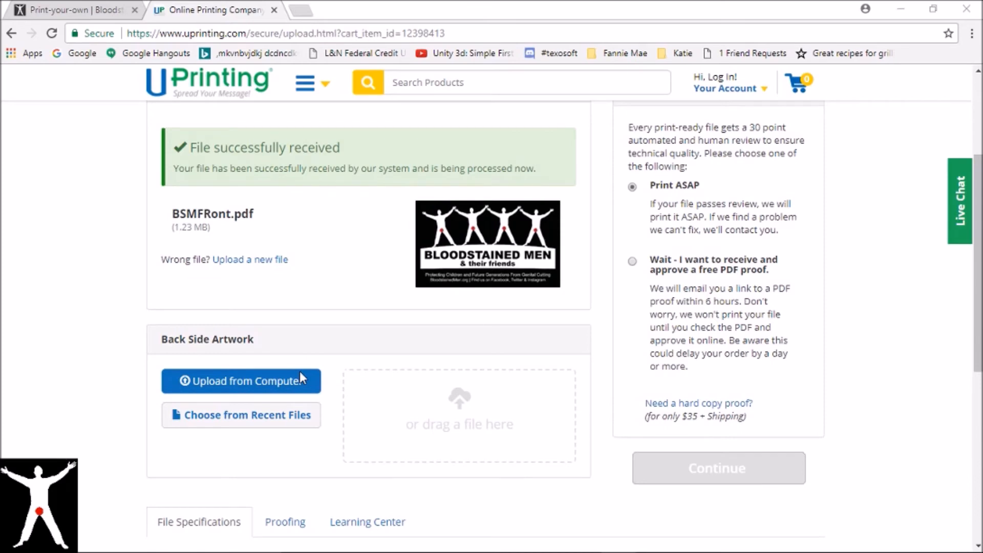
Upload BSMback.pdf from the computer as the back side artwork.
{"action": "left_click", "coordinate": [240, 380]}
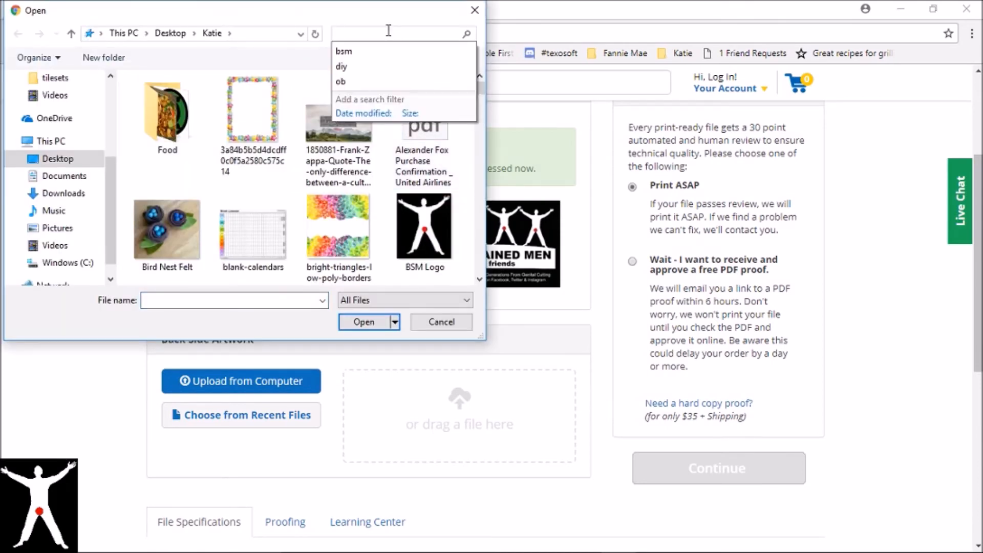
{"action": "left_click", "coordinate": [343, 50]}
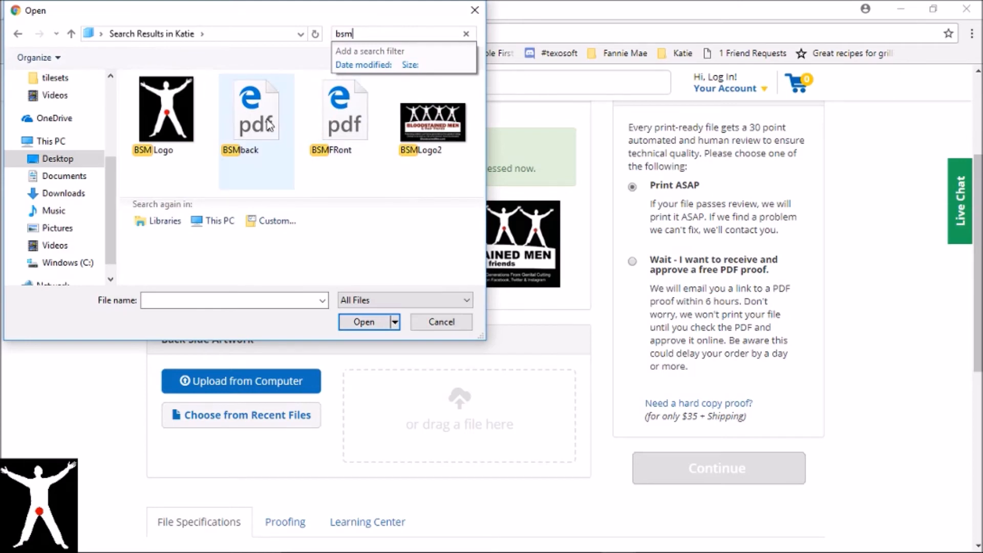
{"action": "left_click", "coordinate": [364, 322]}
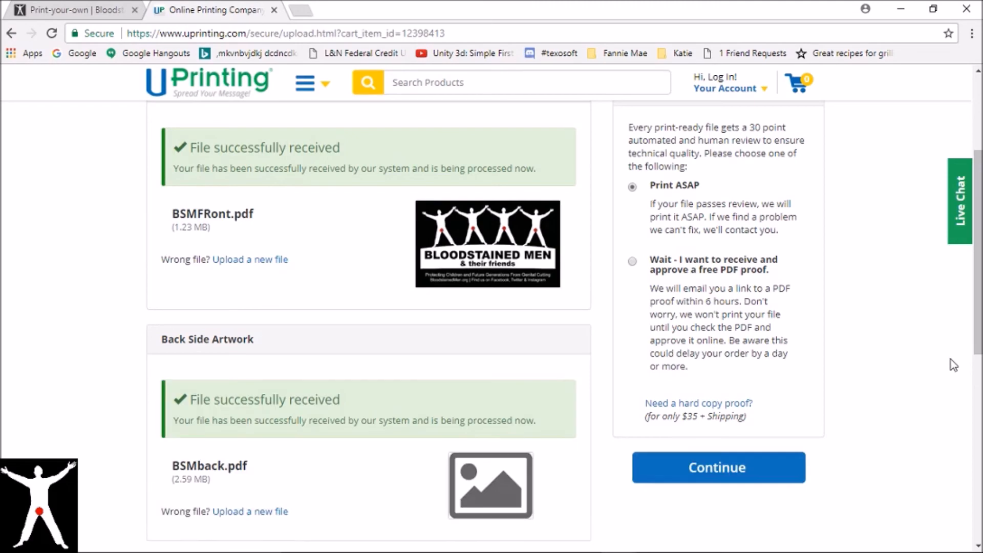
{"action": "scroll", "scroll_direction": "down", "scroll_amount": 3}
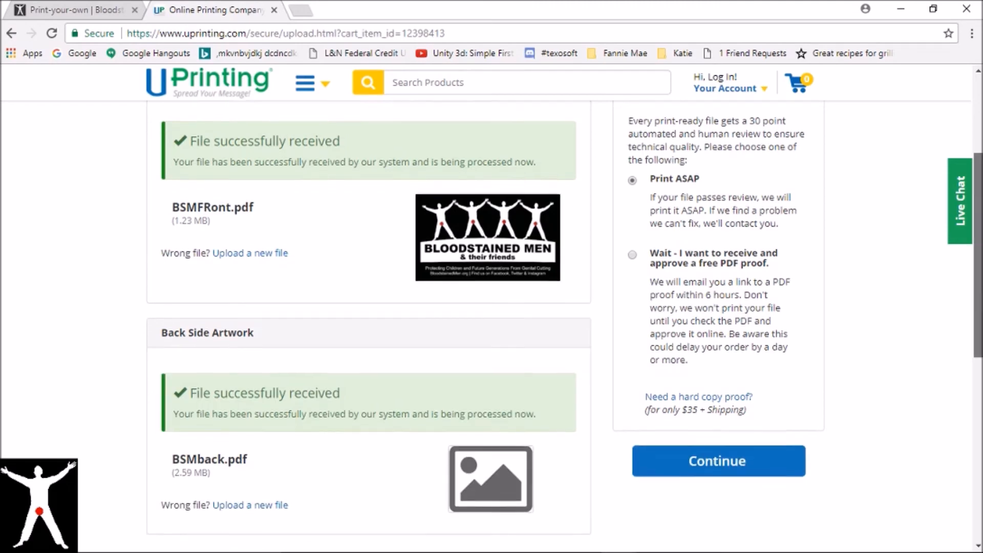
{"action": "scroll", "scroll_direction": "down", "scroll_amount": 3}
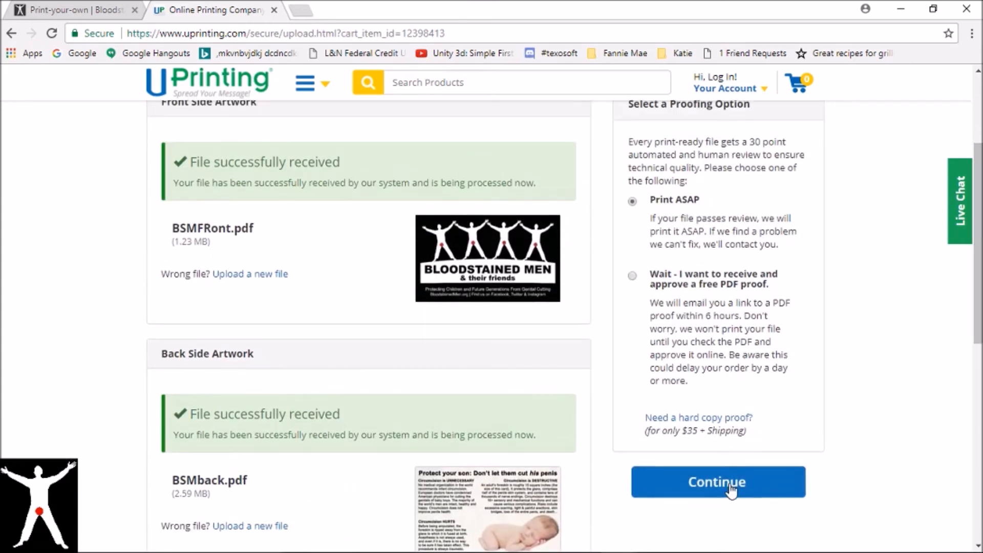
Add the 1,000-card two-sided order with both PDFs to the cart for $58.67.
{"action": "left_click", "coordinate": [717, 482]}
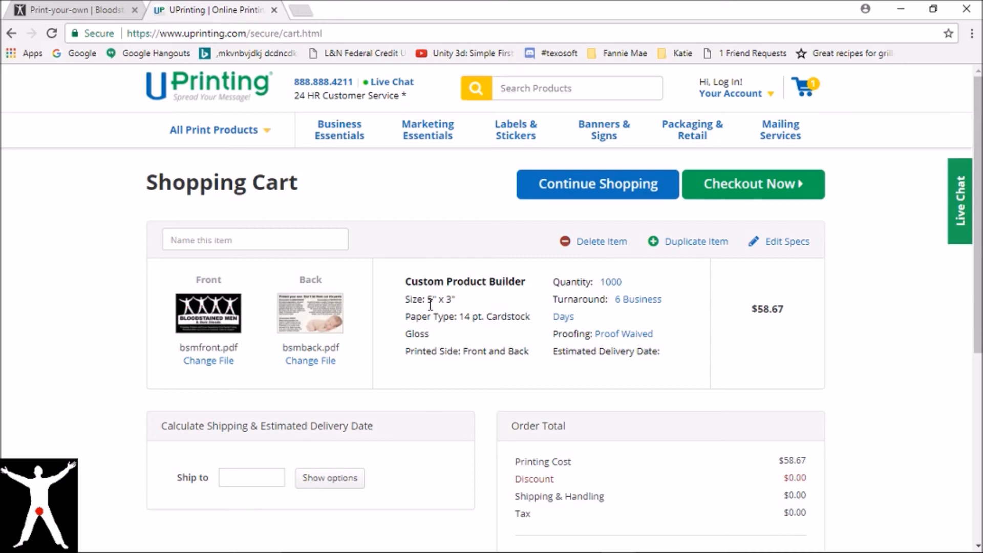
{"action": "mouse_move", "coordinate": [431, 313]}
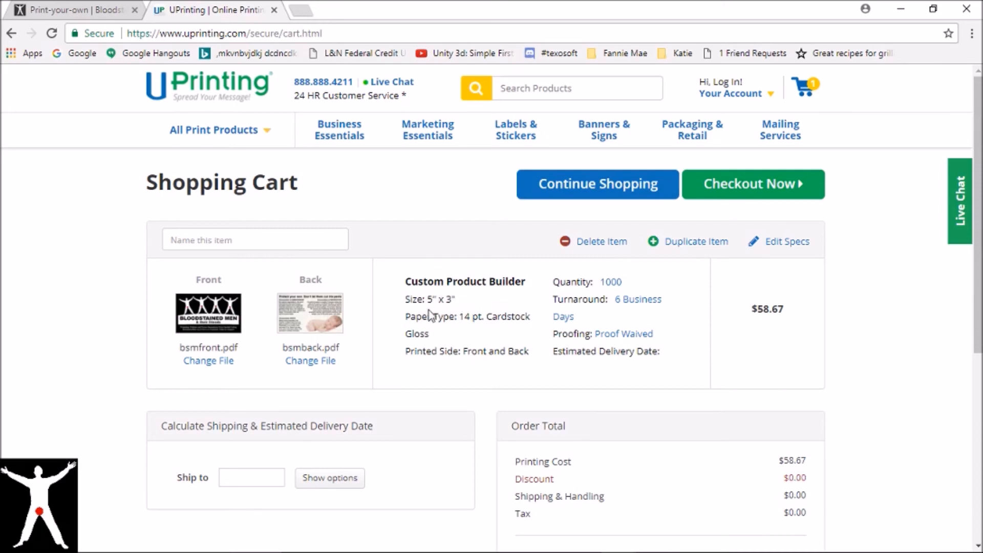
{"action": "mouse_move", "coordinate": [514, 332]}
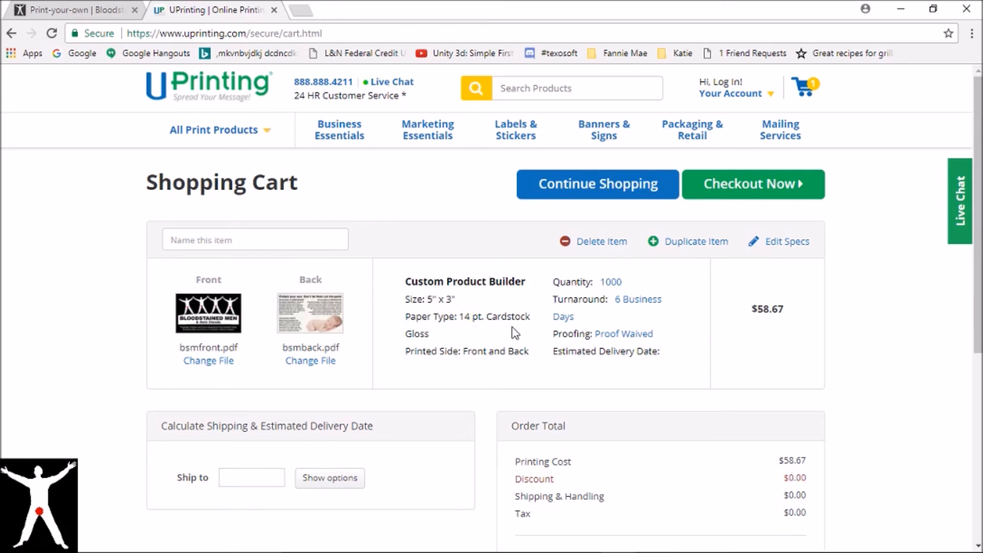
{"action": "mouse_move", "coordinate": [402, 341]}
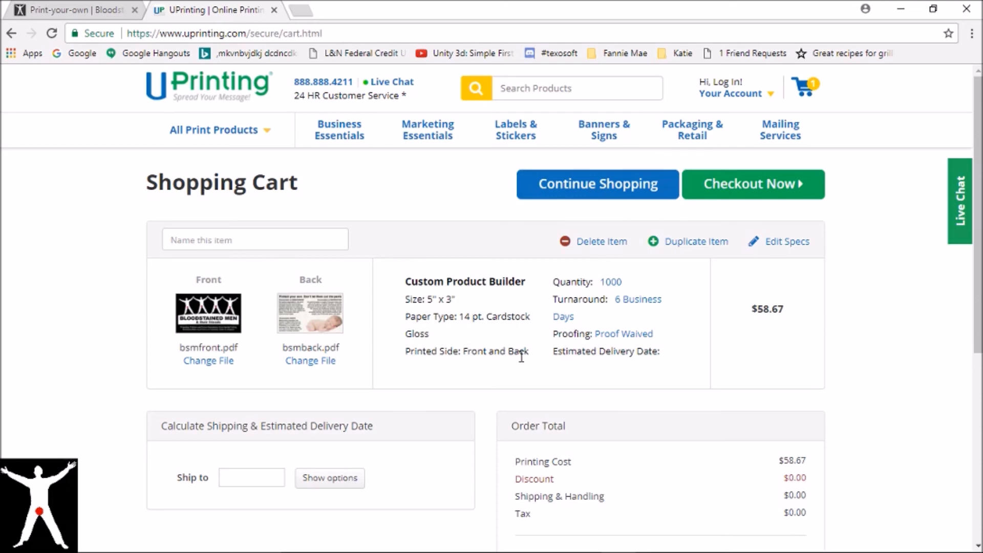
{"action": "mouse_move", "coordinate": [696, 346]}
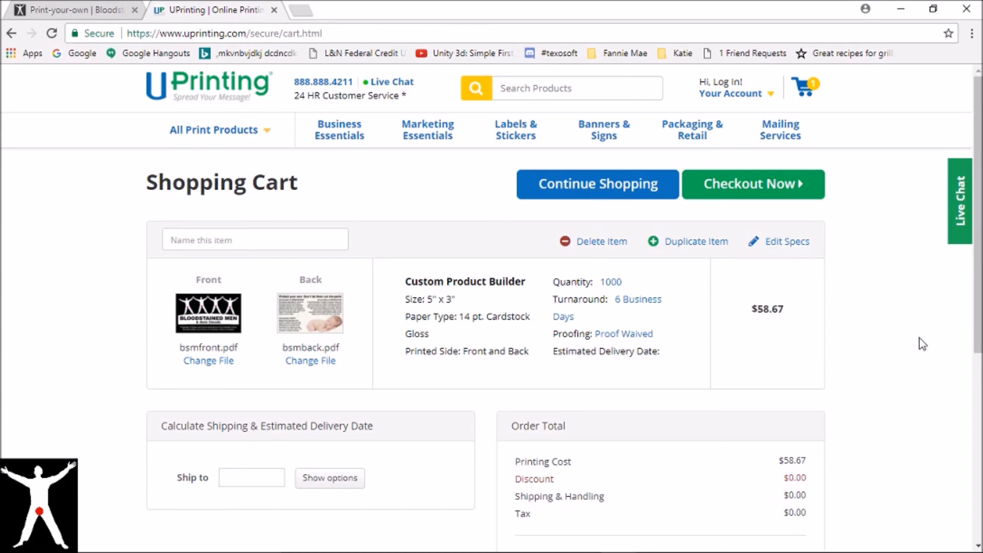
{"action": "mouse_move", "coordinate": [847, 338]}
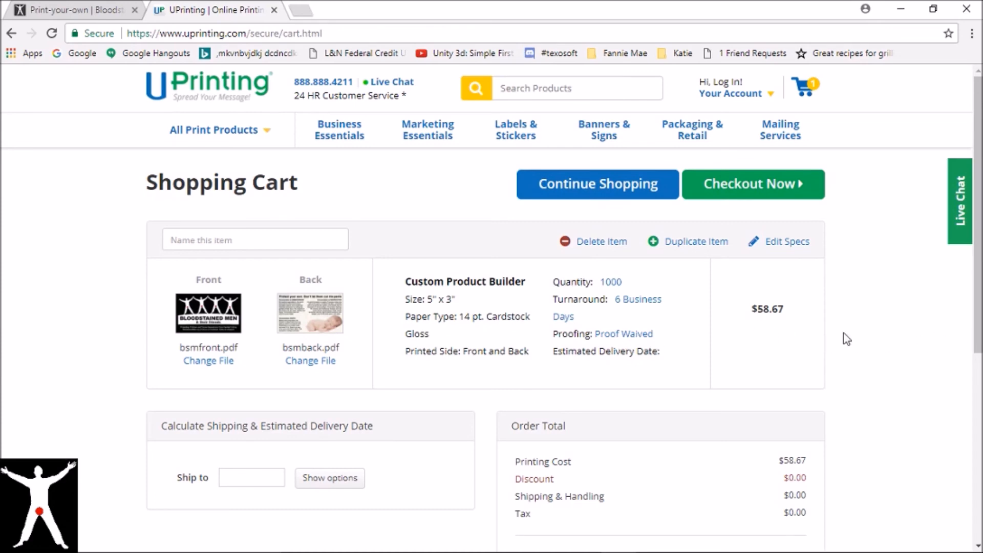